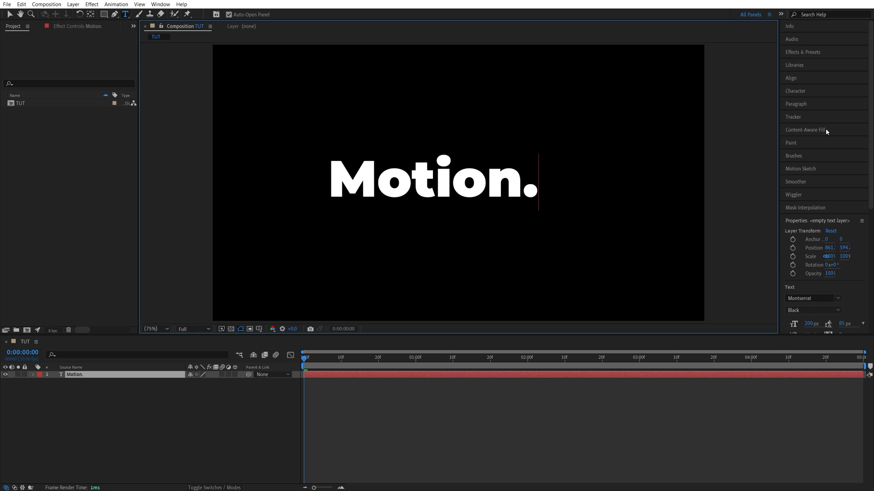
- Show the Character panel and select the Motion. text layer in the timeline
{"action": "left_click", "coordinate": [796, 91]}
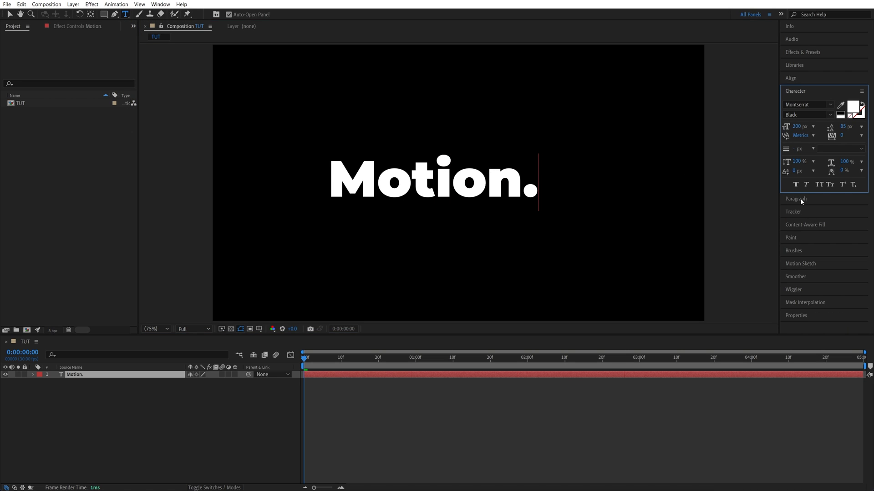
{"action": "left_click", "coordinate": [796, 198]}
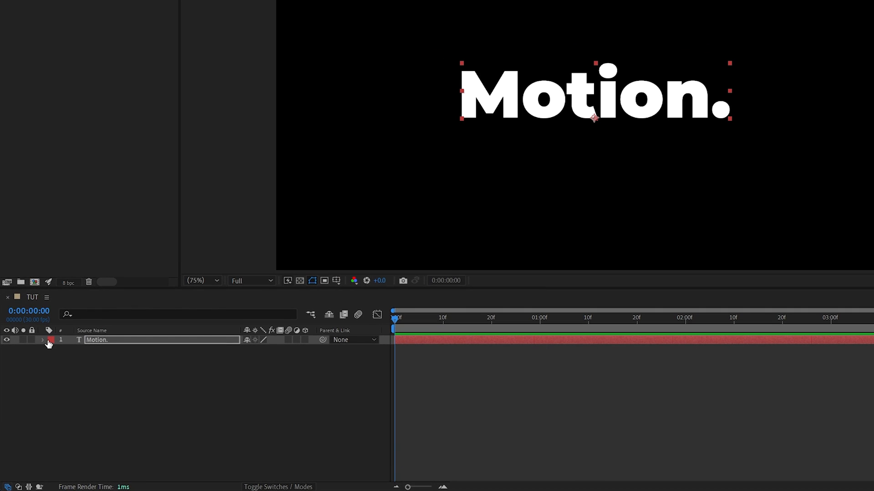
- Add Animator 1 to the text layer with Position, Opacity and Tracking properties
{"action": "left_click", "coordinate": [312, 349]}
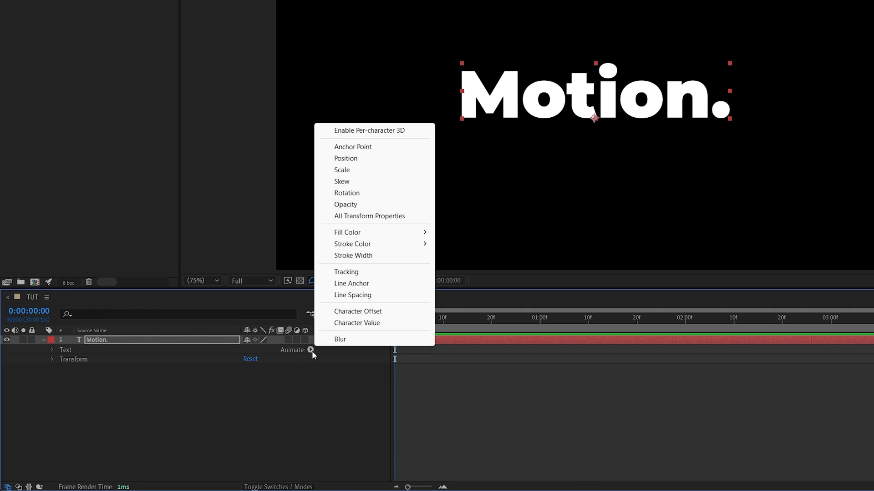
{"action": "left_click", "coordinate": [345, 158]}
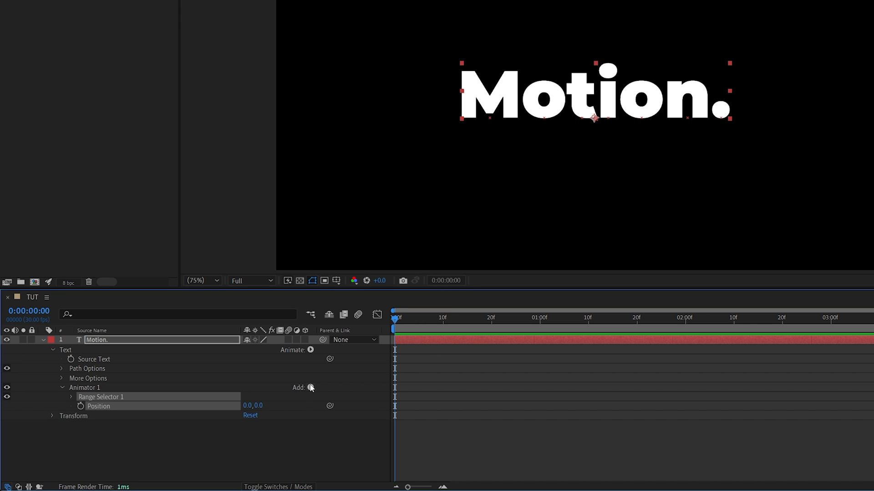
{"action": "left_click", "coordinate": [310, 388]}
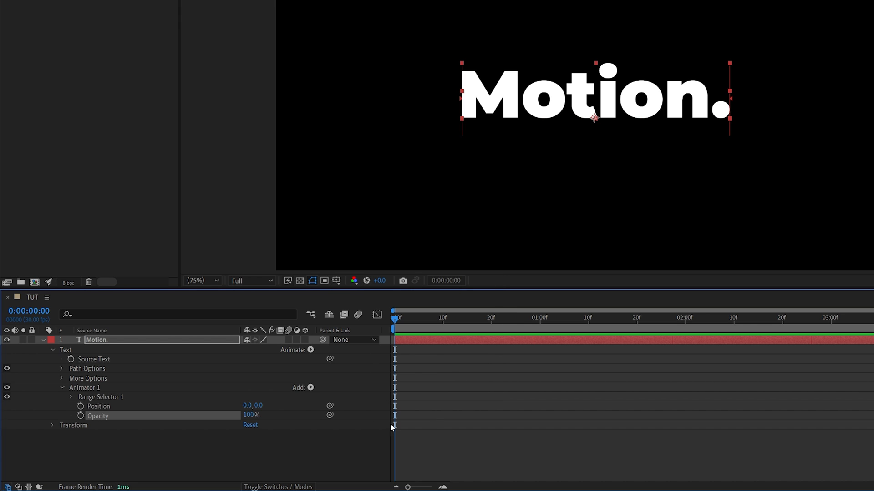
{"action": "left_click", "coordinate": [311, 388]}
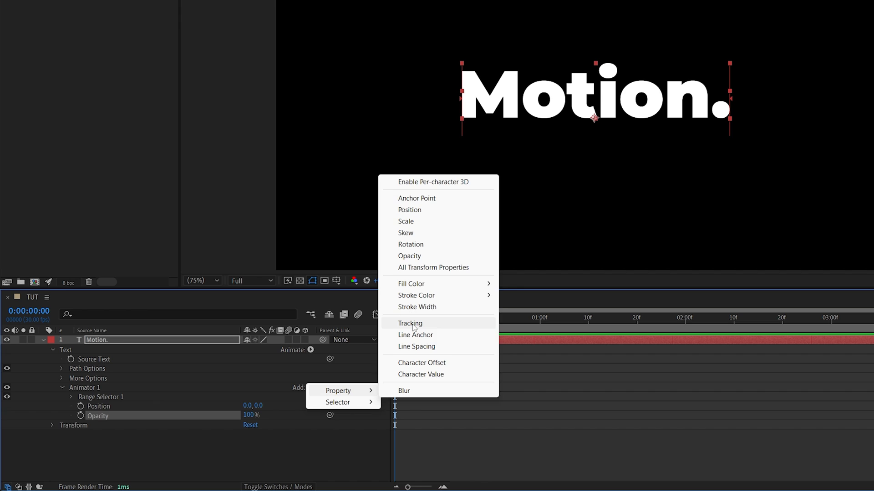
{"action": "left_click", "coordinate": [410, 323]}
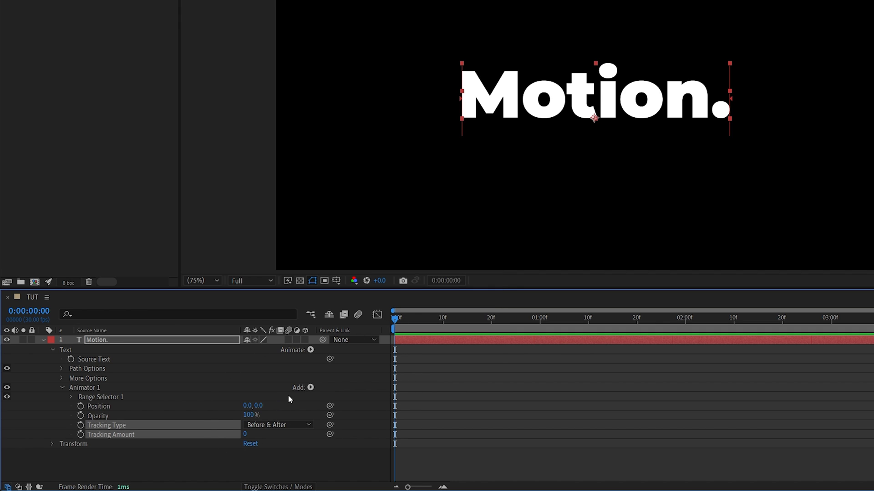
{"action": "mouse_move", "coordinate": [496, 312]}
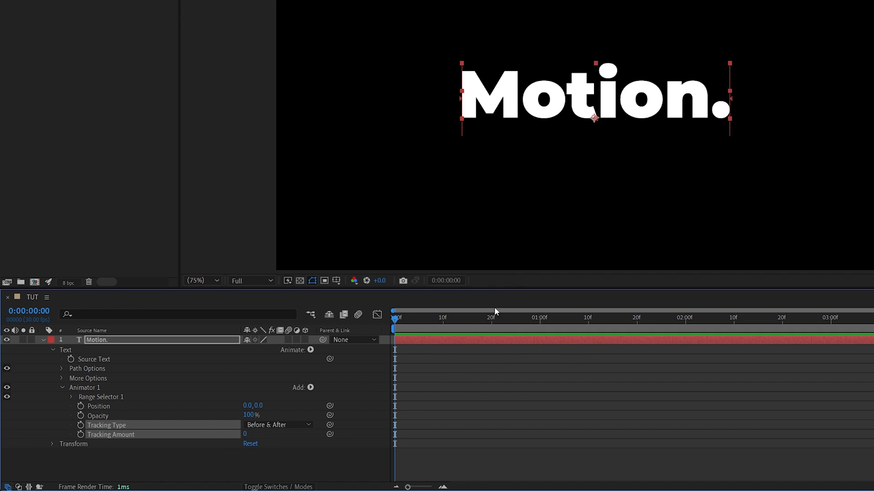
{"action": "mouse_move", "coordinate": [258, 407]}
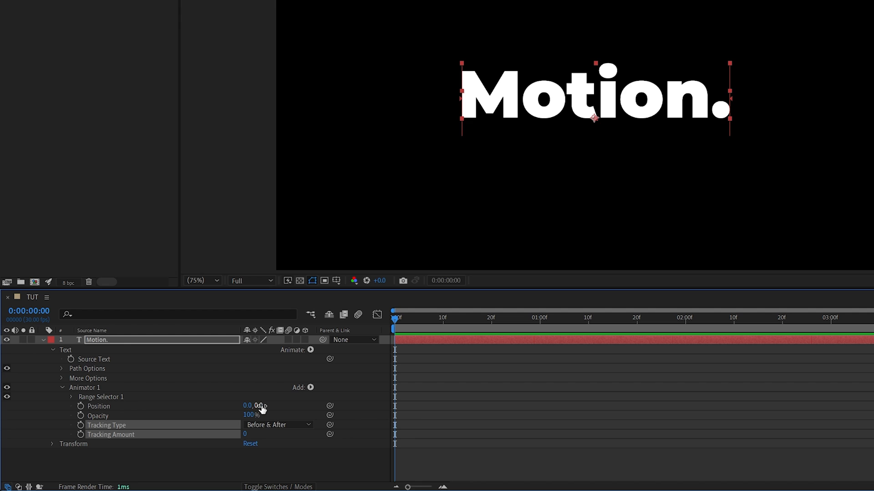
- Set Animator 1 Position to 0,100, Opacity to 0% and Tracking Amount to -100
{"action": "double_click", "coordinate": [262, 406]}
{"action": "type", "text": "100"}
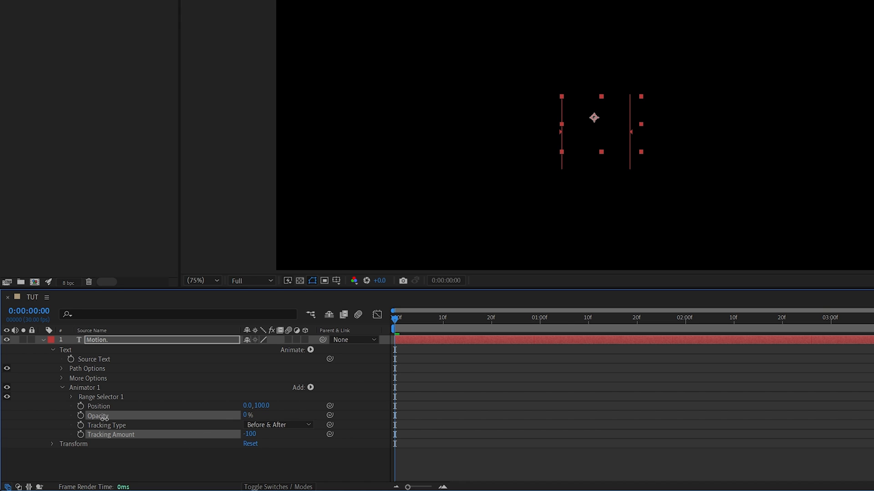
- Keyframe Range Selector Start from 0% at 0s to 100% at 1s, apply Easy Ease, and view the speed graph
{"action": "left_click", "coordinate": [71, 397]}
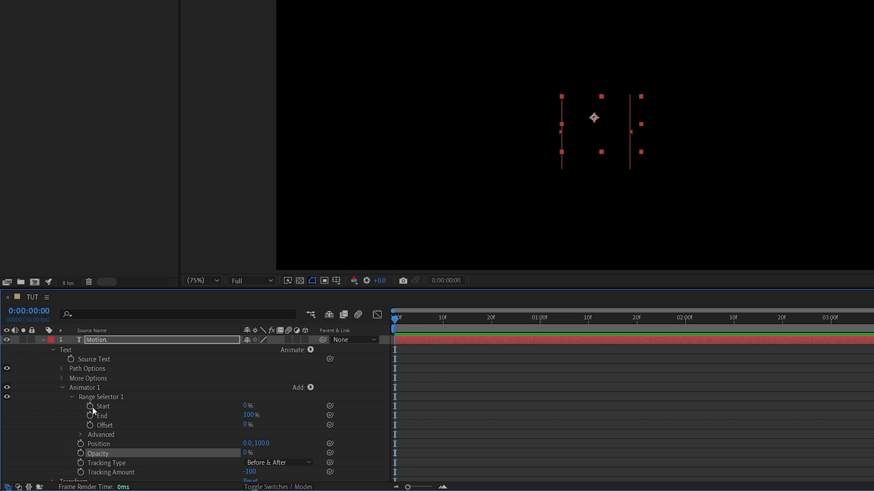
{"action": "mouse_move", "coordinate": [88, 406]}
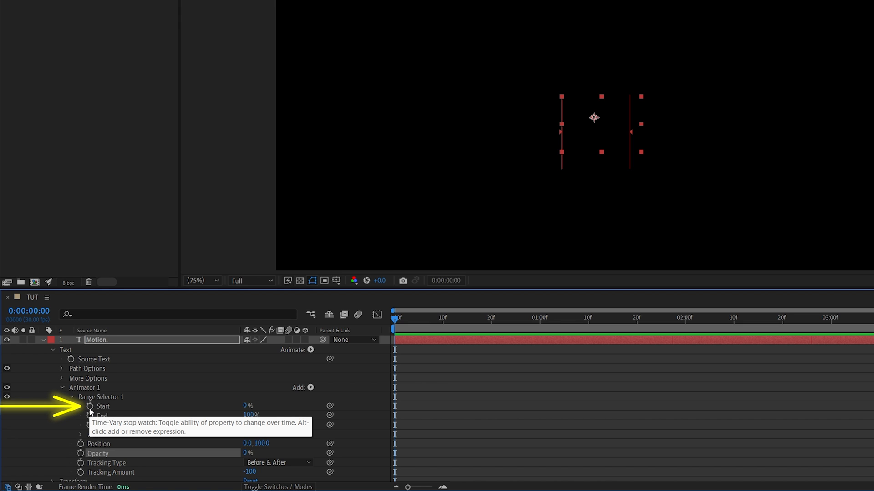
{"action": "left_click", "coordinate": [81, 406]}
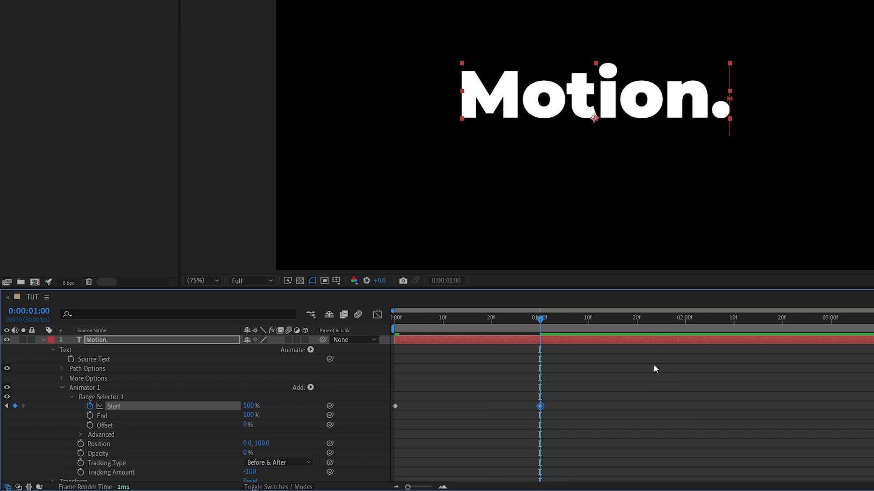
{"action": "right_click", "coordinate": [396, 406]}
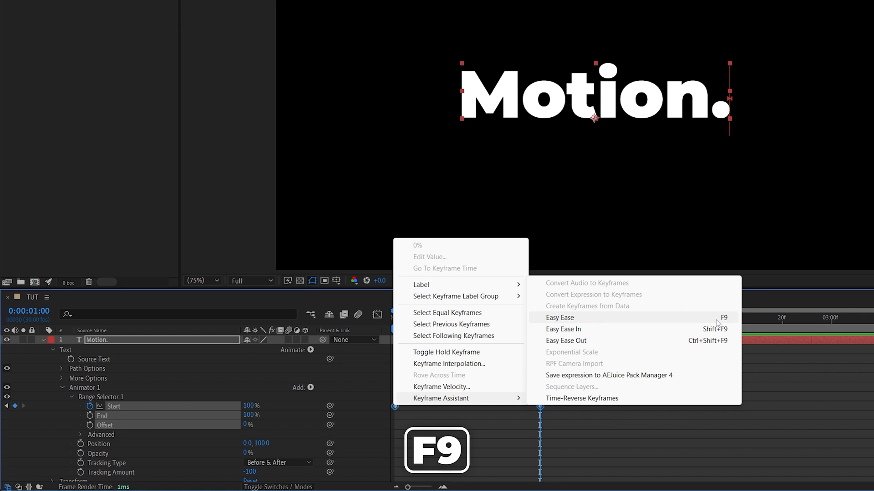
{"action": "left_click", "coordinate": [560, 318]}
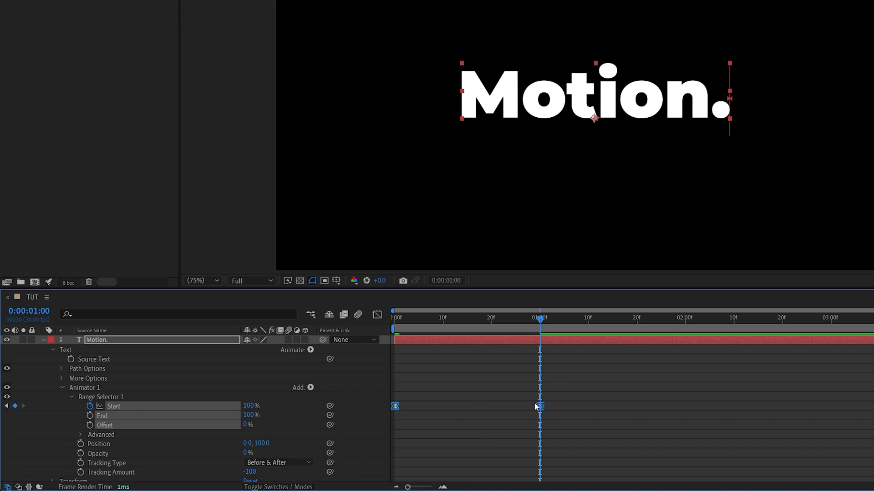
{"action": "left_click", "coordinate": [377, 314]}
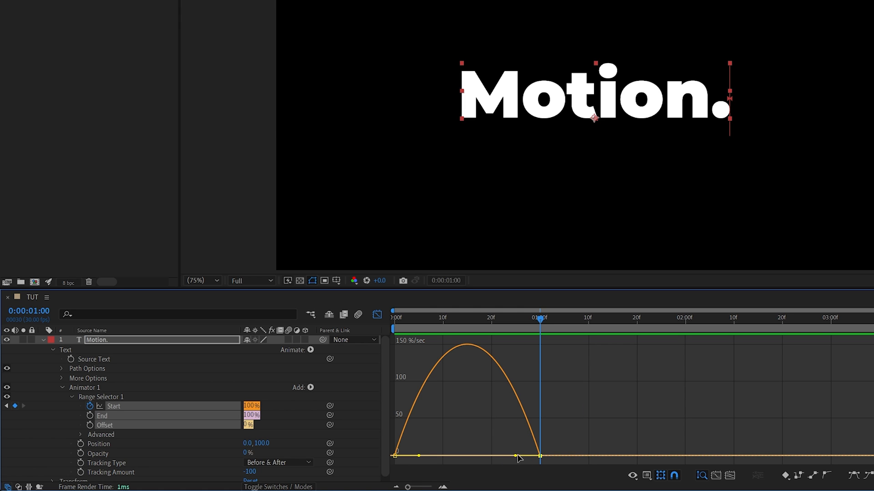
{"action": "mouse_move", "coordinate": [540, 449]}
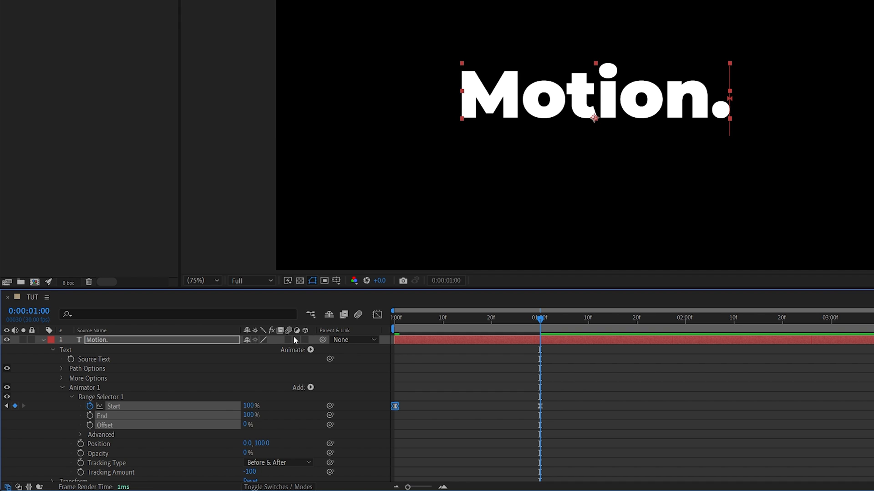
{"action": "mouse_move", "coordinate": [294, 379]}
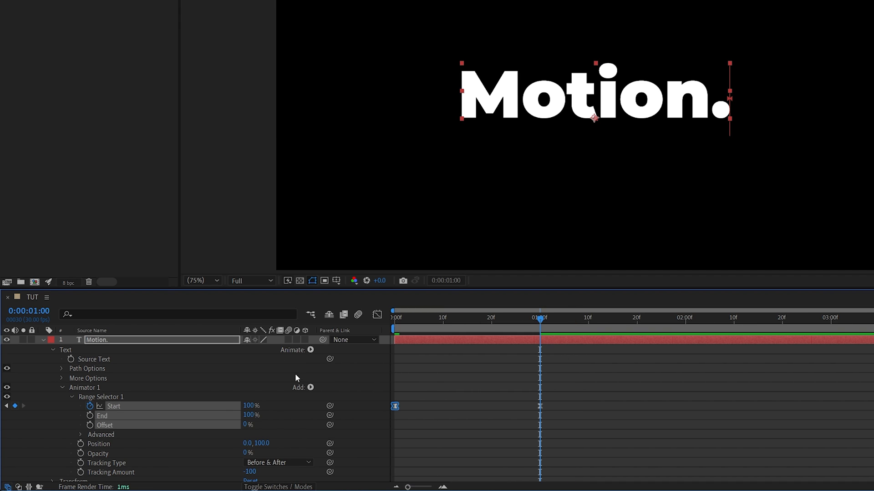